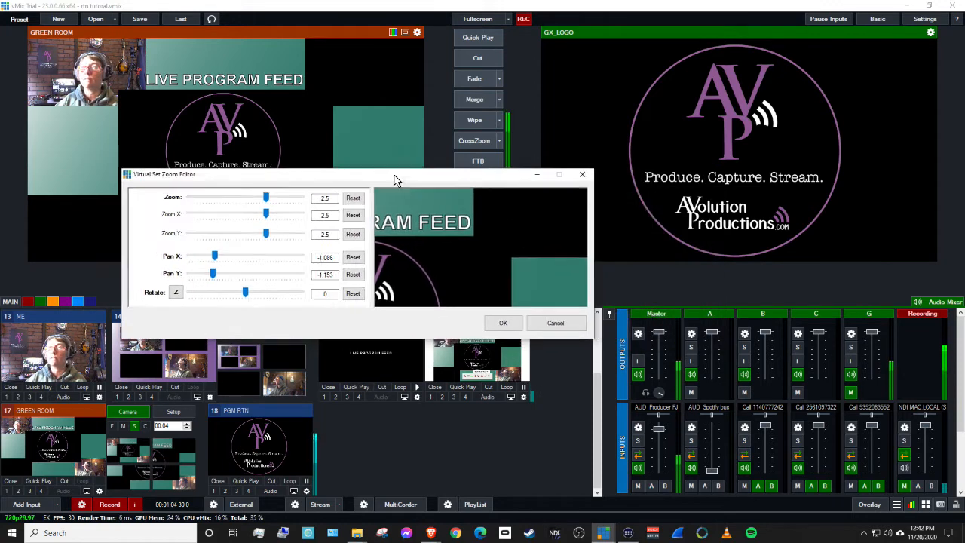
Zoom the Green Room set out from 2.5 to about 0.95, then back in to roughly 1.88 so the AVP logo fills the preview
drag(265, 196, 247, 196)
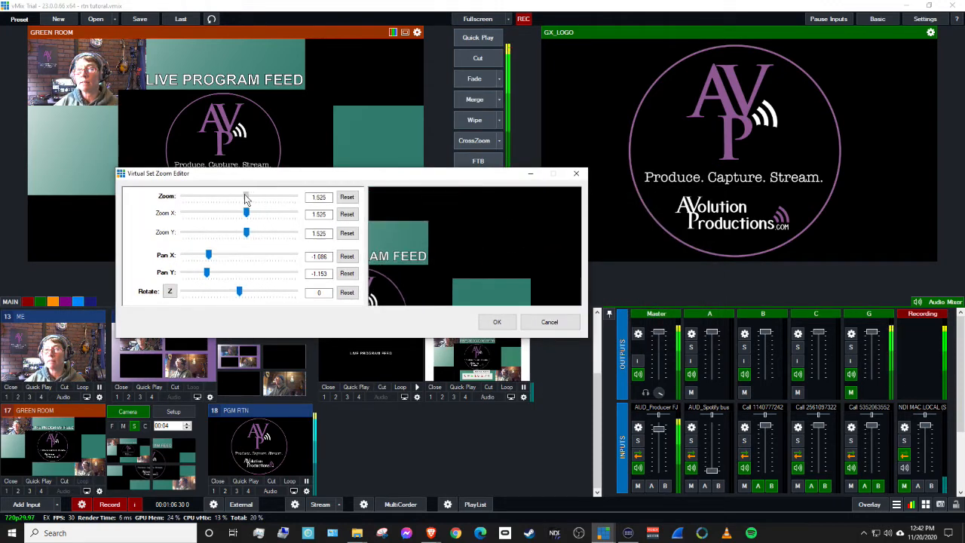
drag(248, 196, 237, 196)
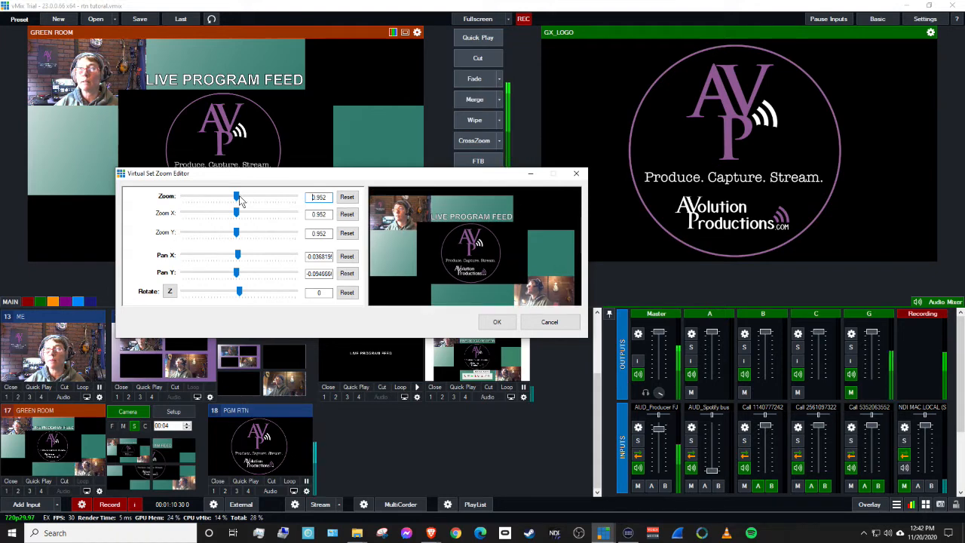
drag(237, 196, 242, 196)
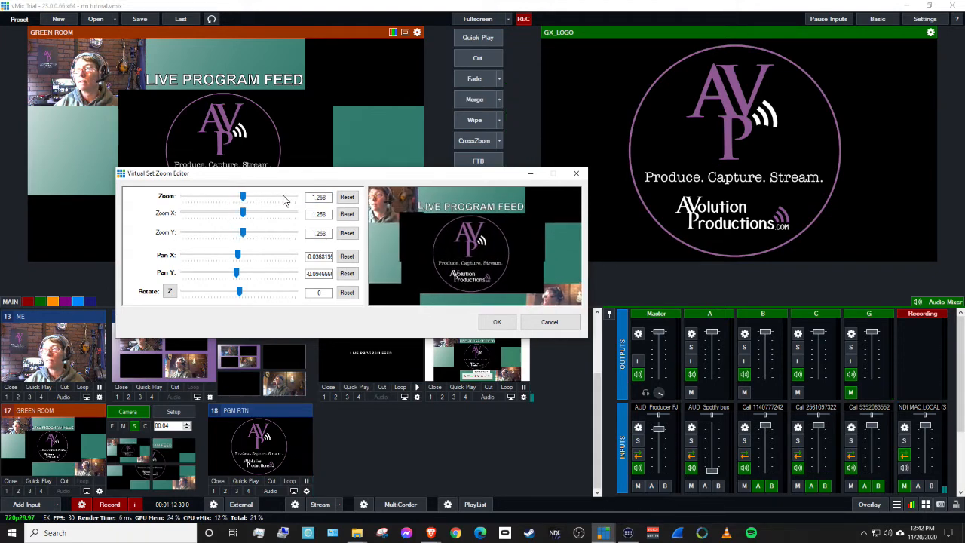
drag(242, 196, 245, 196)
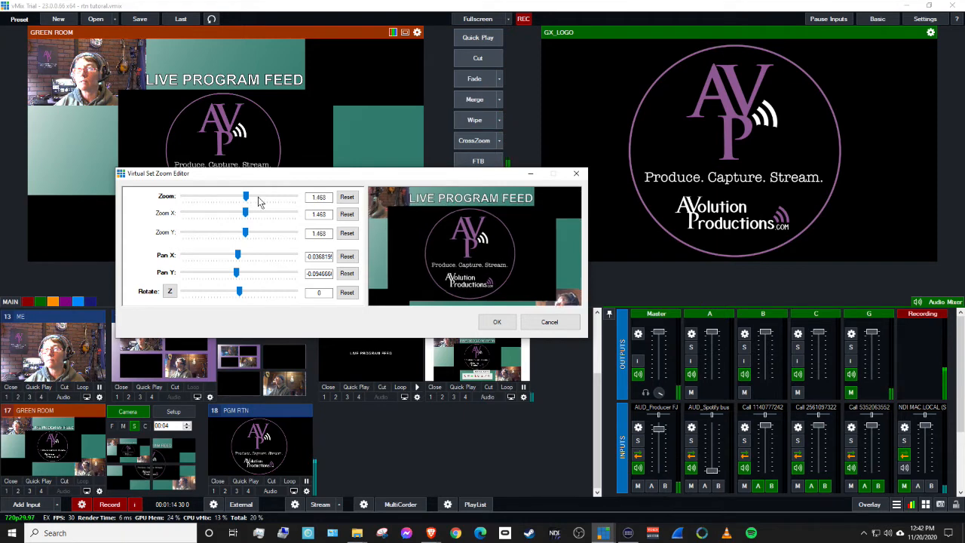
drag(244, 196, 250, 196)
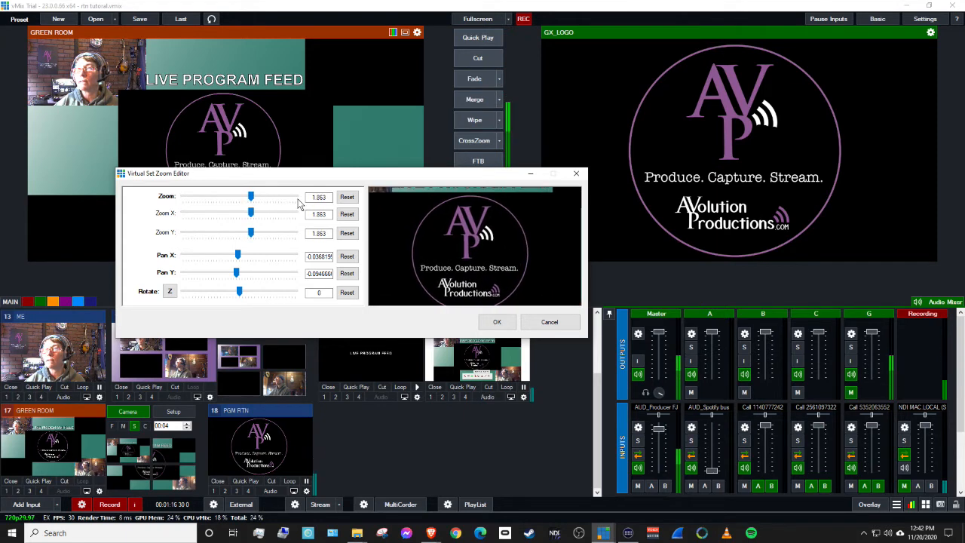